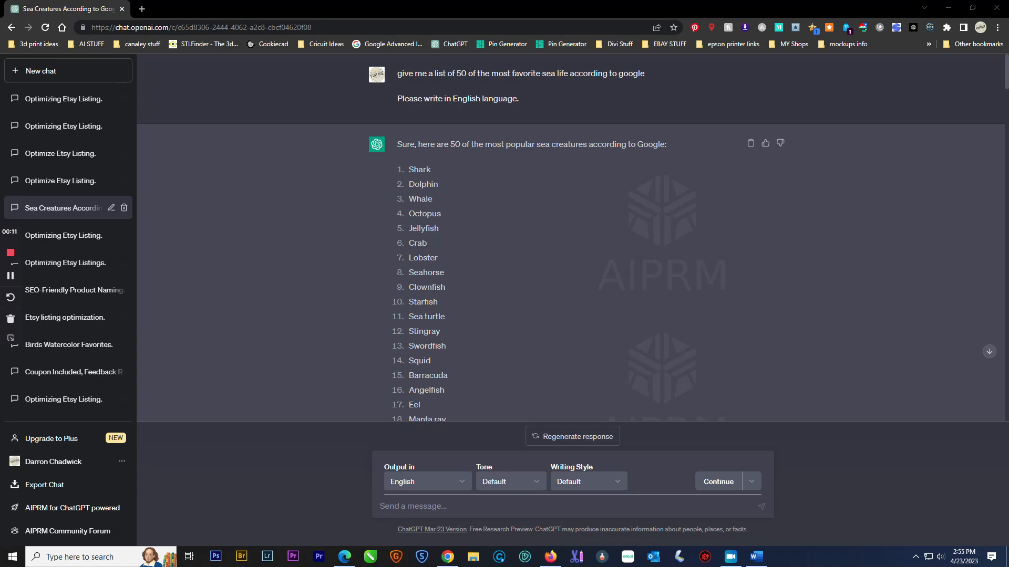
mouse_move(636, 191)
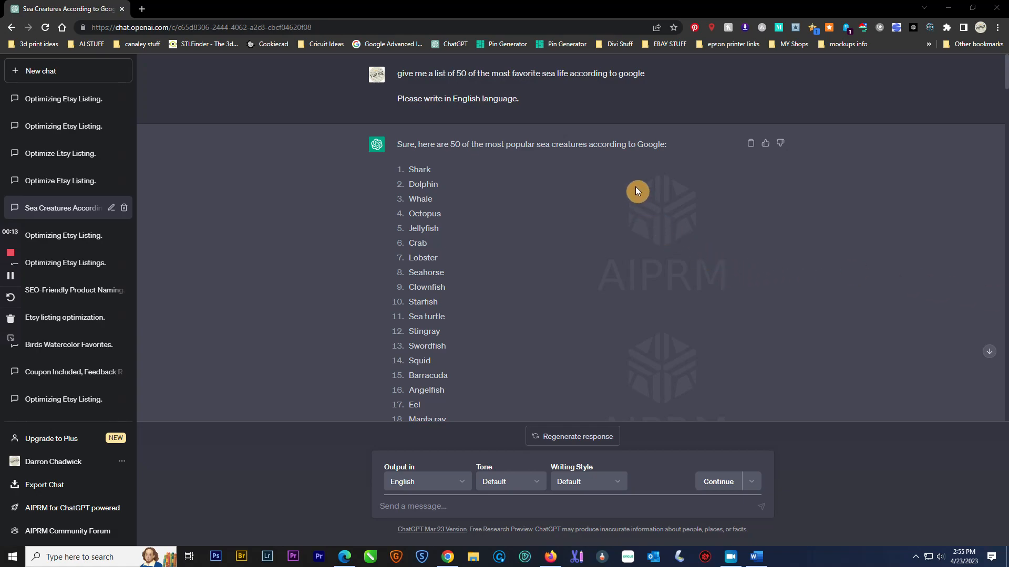
mouse_move(559, 84)
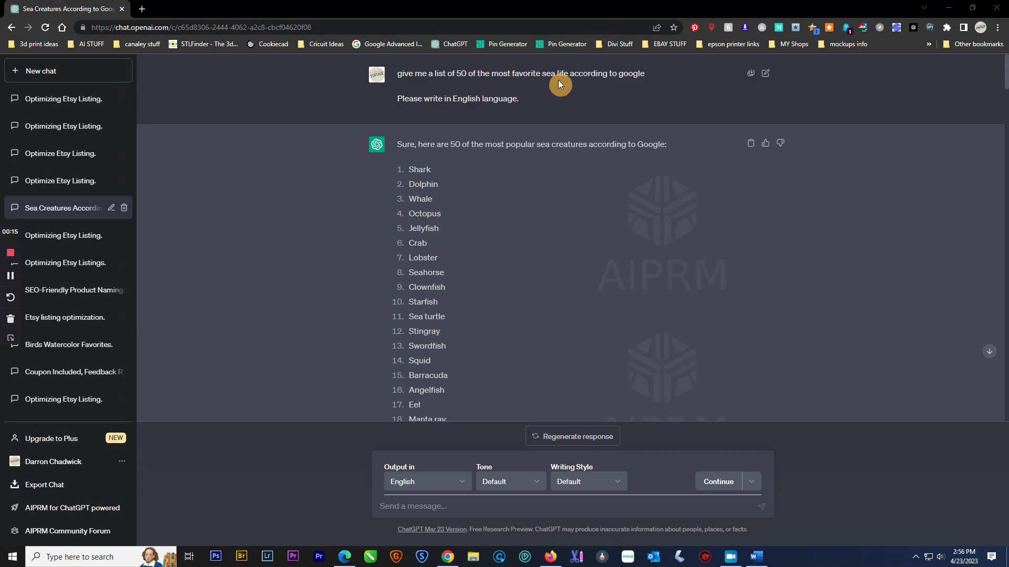
mouse_move(623, 88)
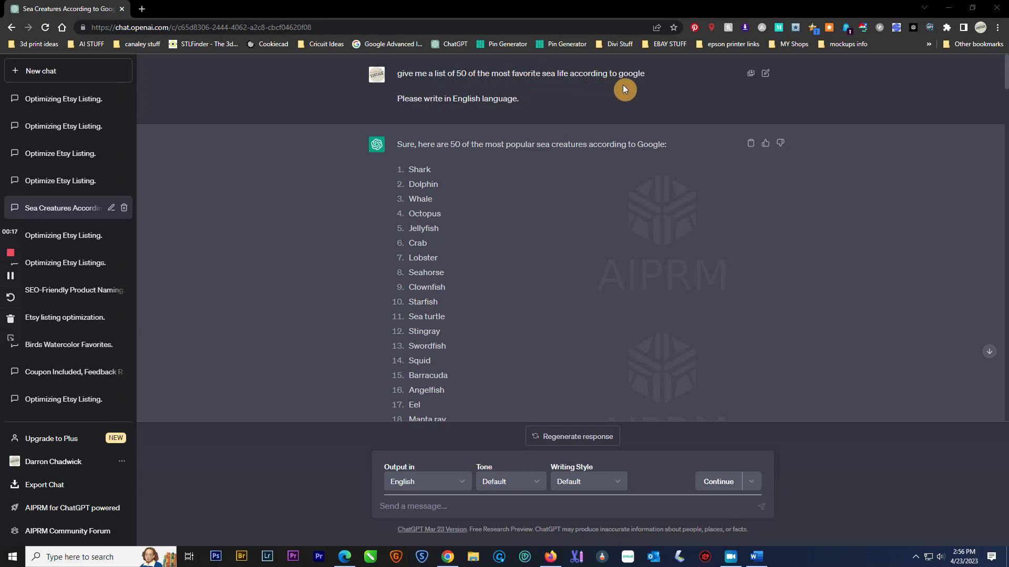
mouse_move(455, 169)
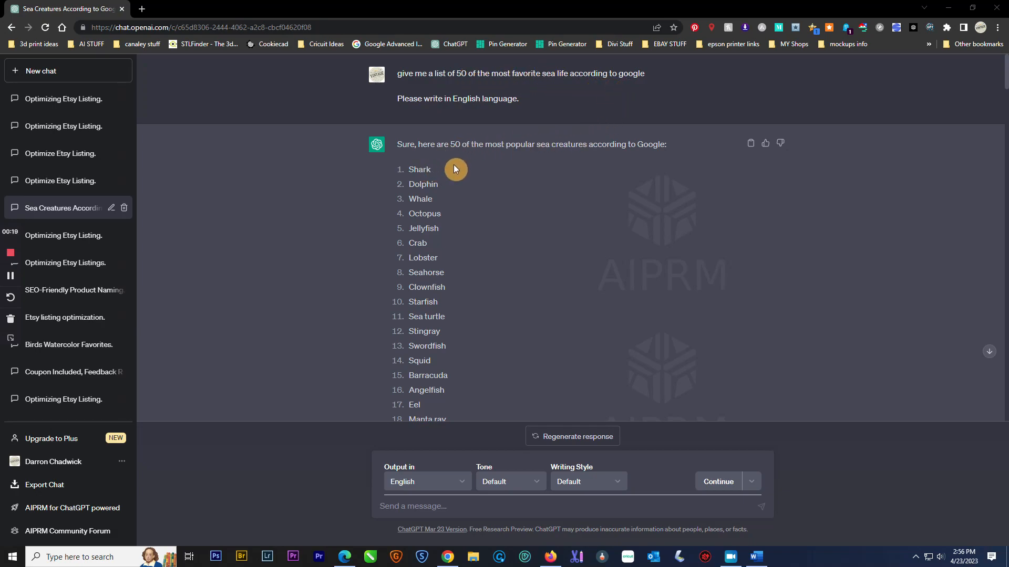
mouse_move(453, 228)
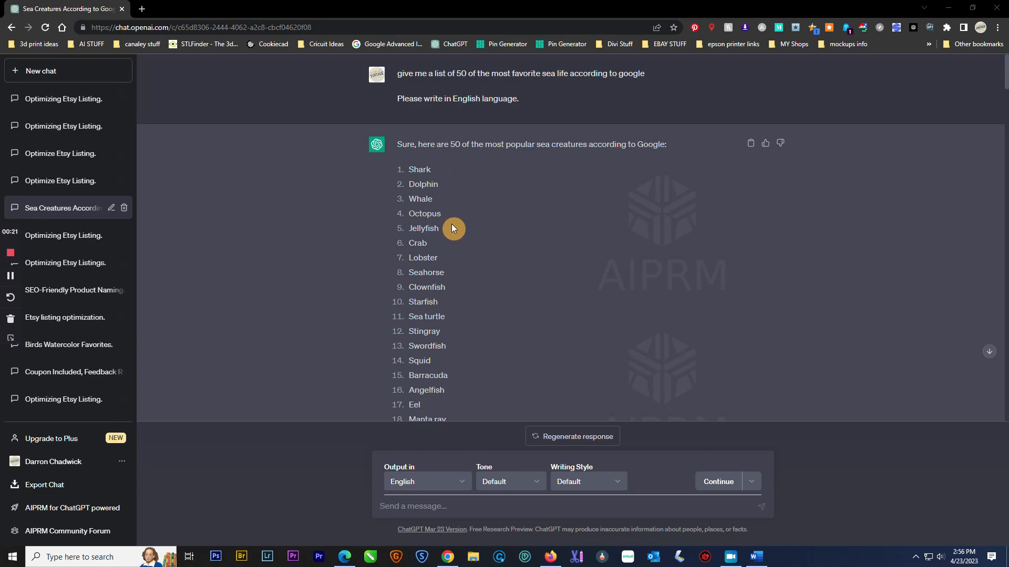
scroll(down, 3)
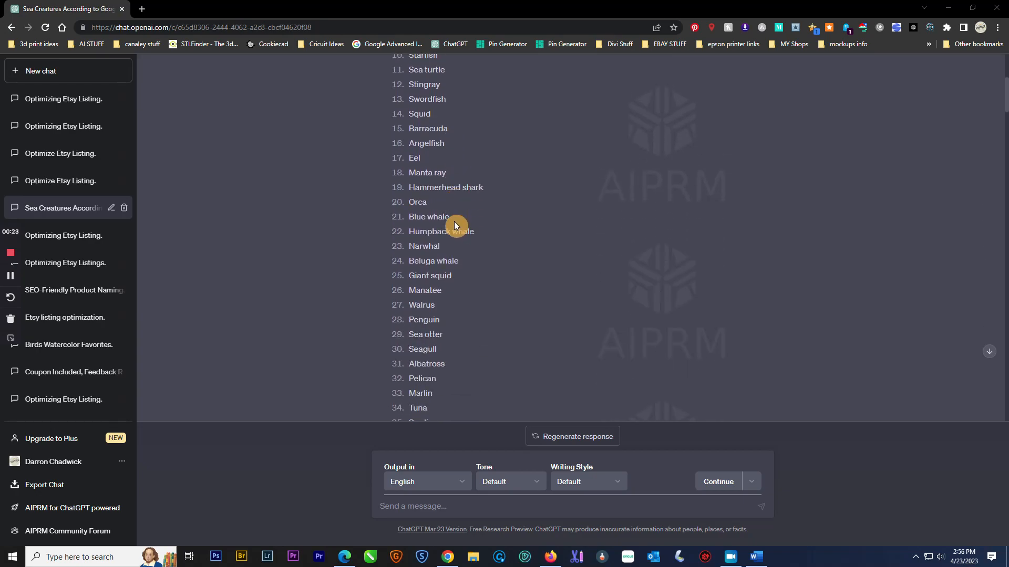
scroll(down, 3)
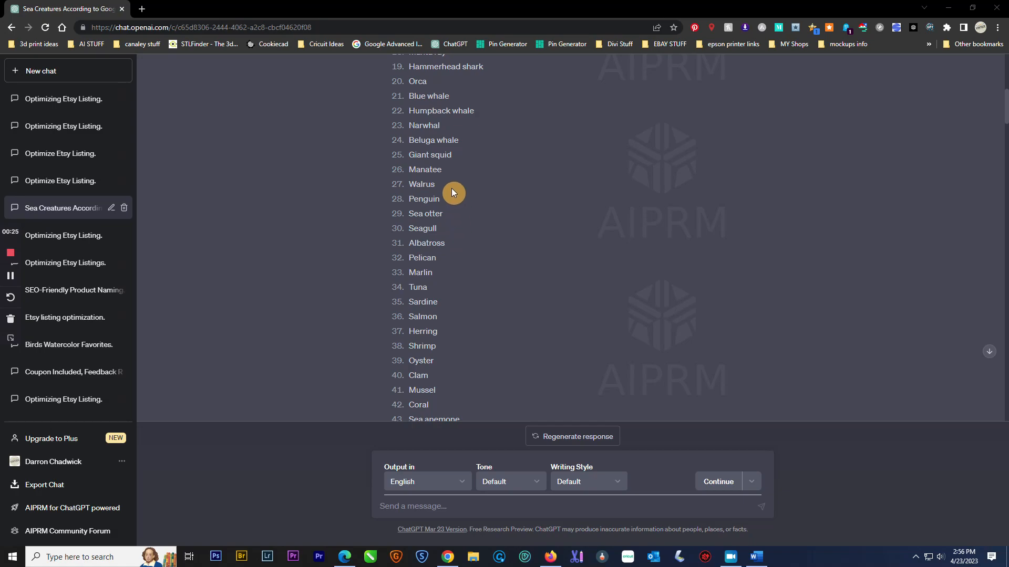
scroll(down, 3)
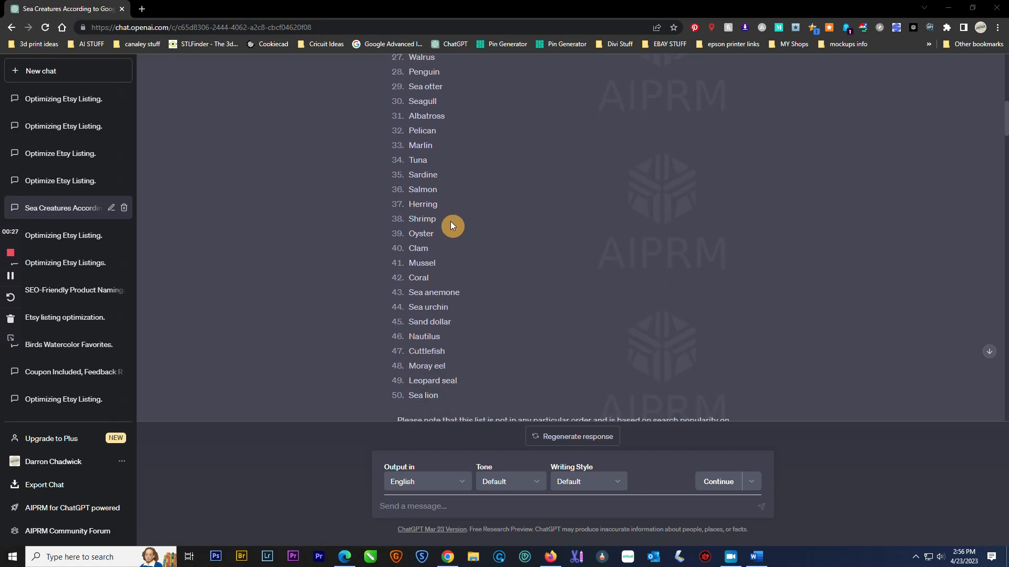
scroll(down, 3)
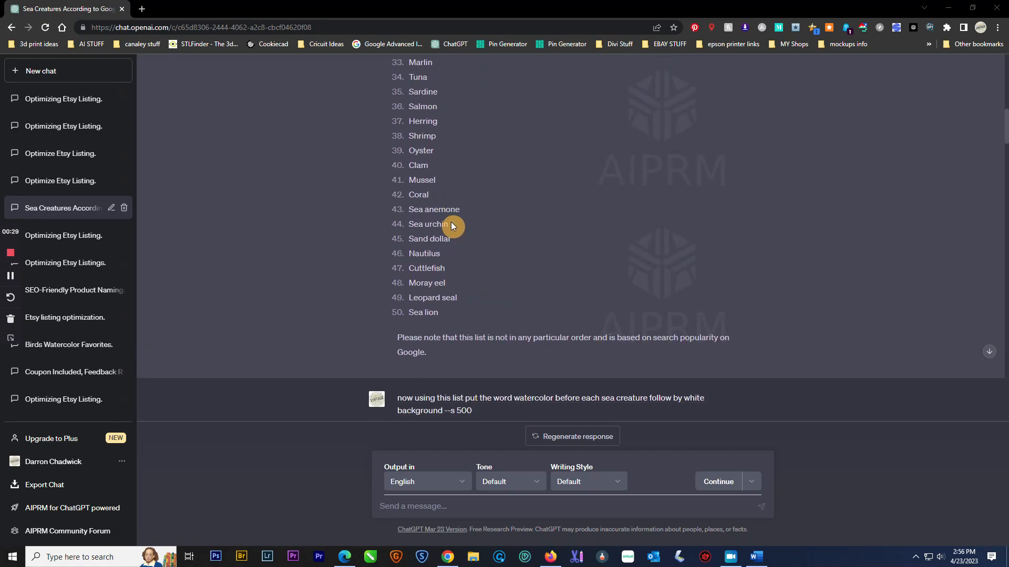
scroll(down, 3)
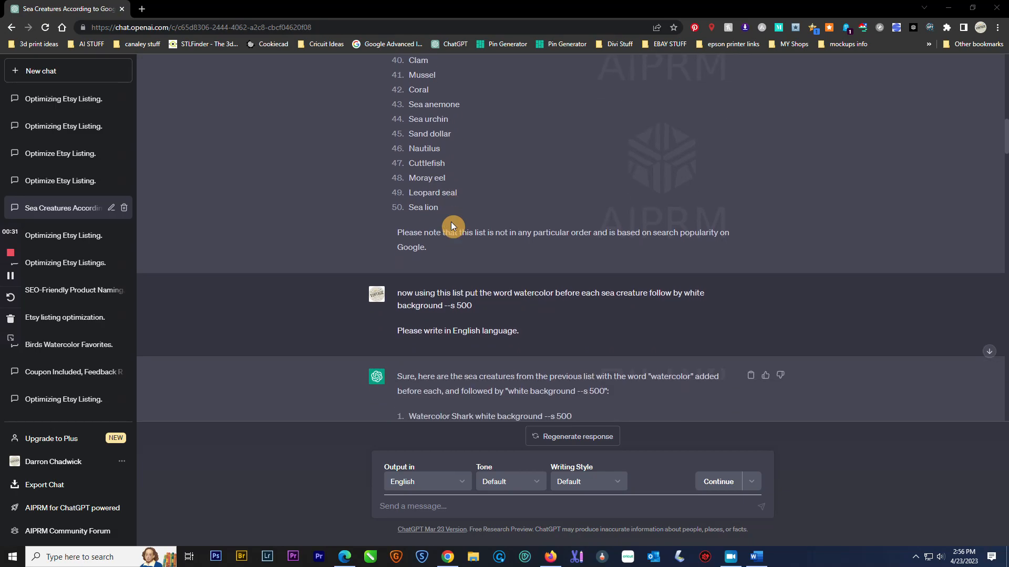
mouse_move(459, 289)
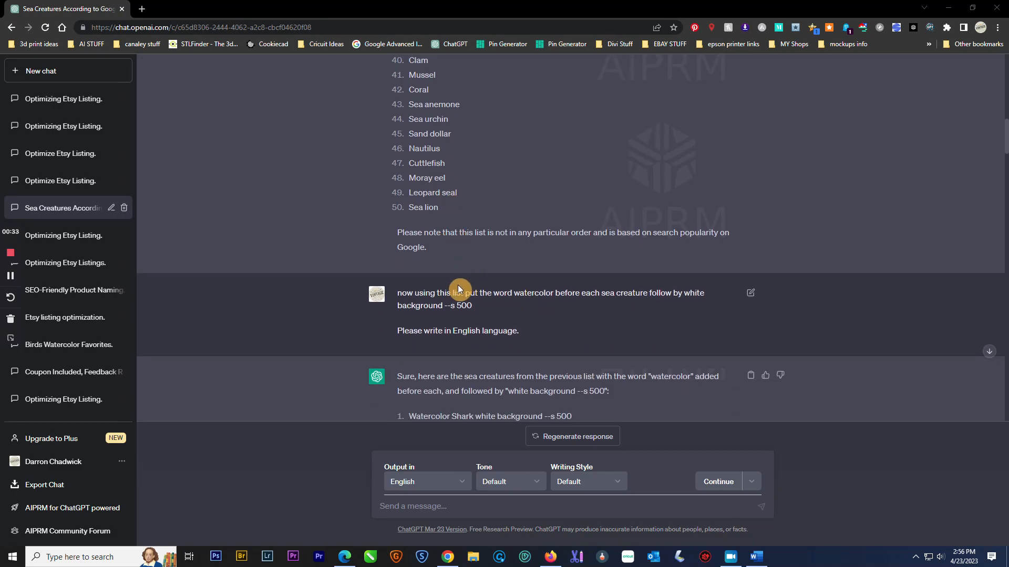
mouse_move(511, 304)
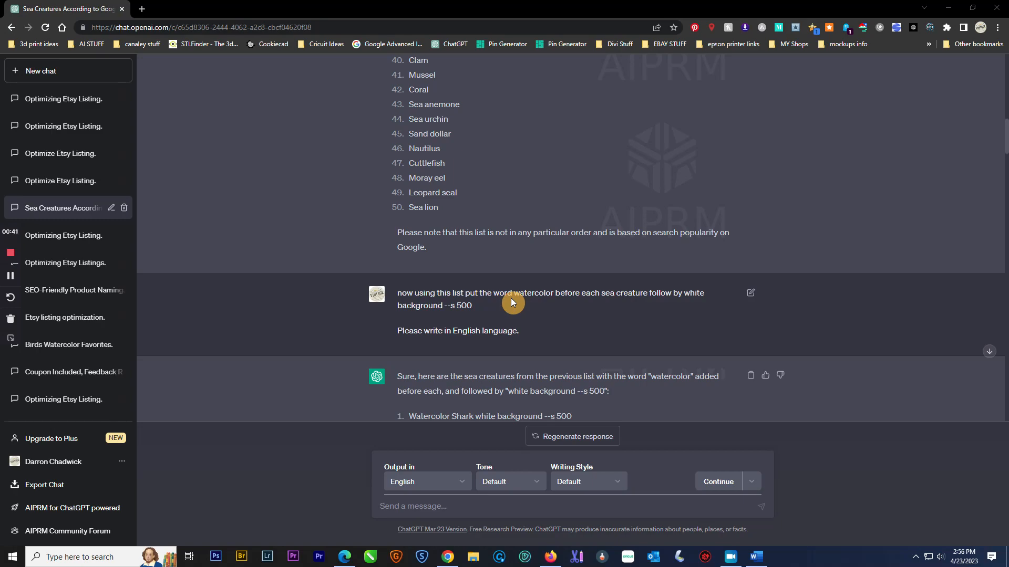
mouse_move(487, 324)
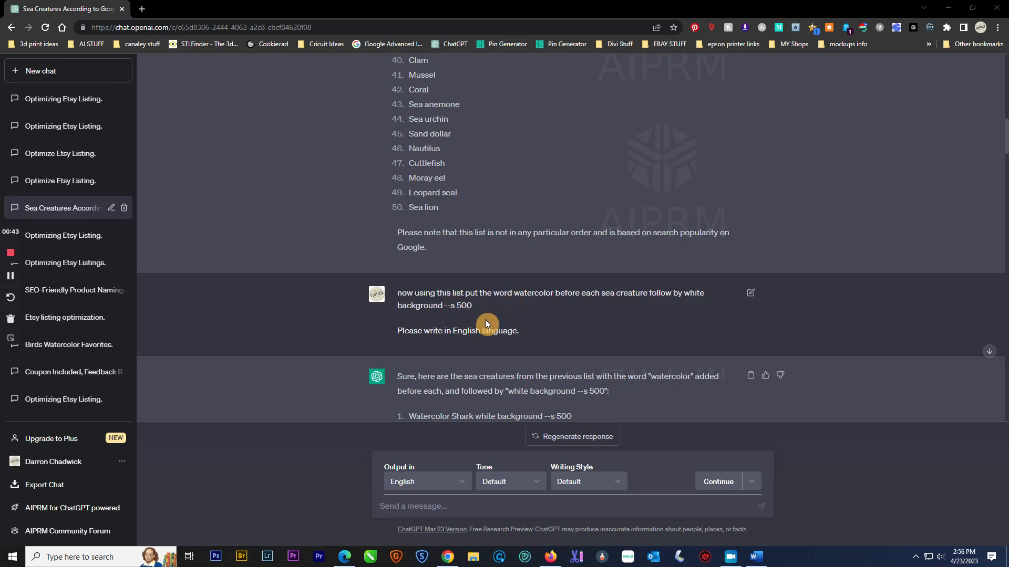
mouse_move(476, 308)
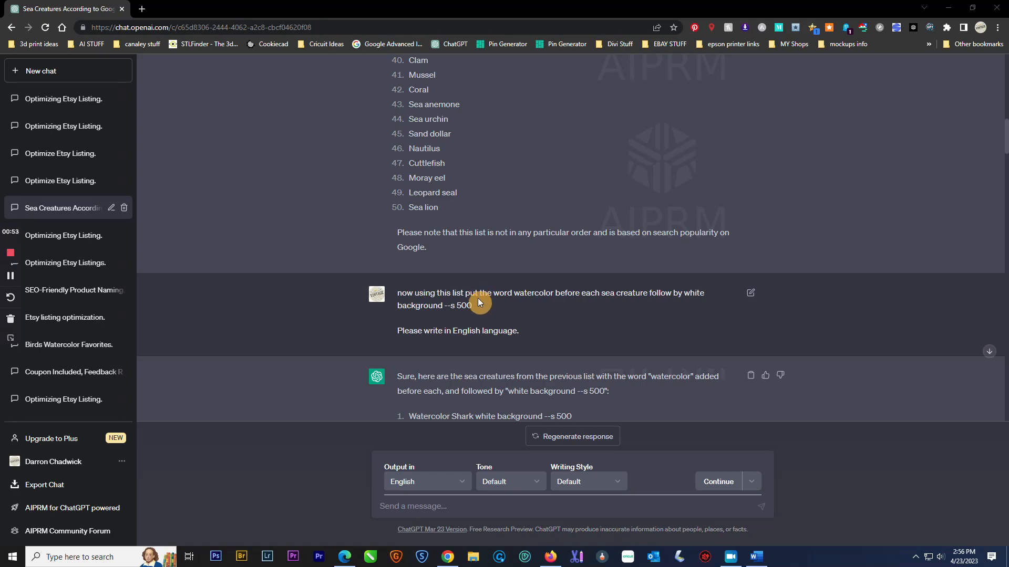
scroll(down, 3)
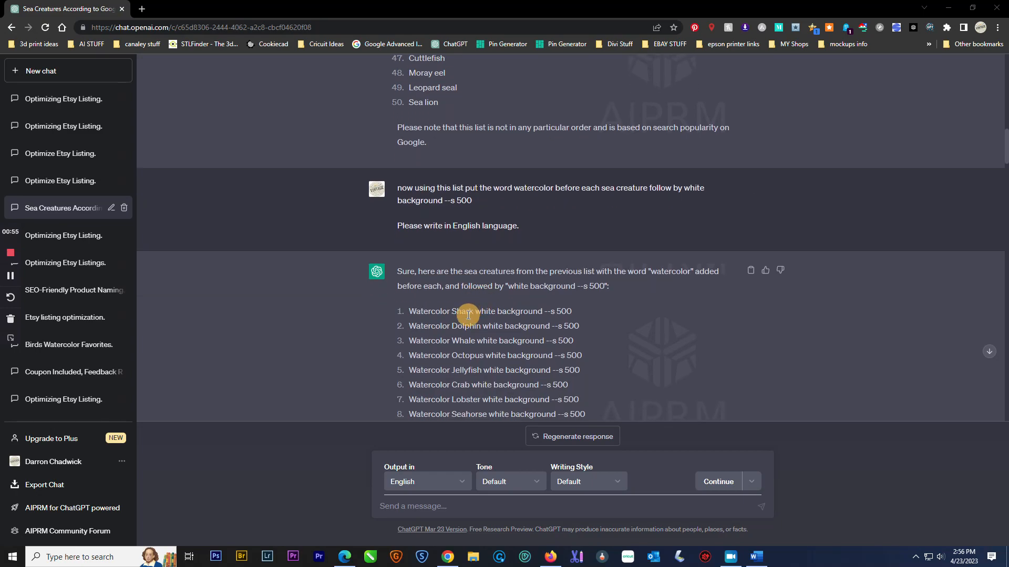
mouse_move(423, 321)
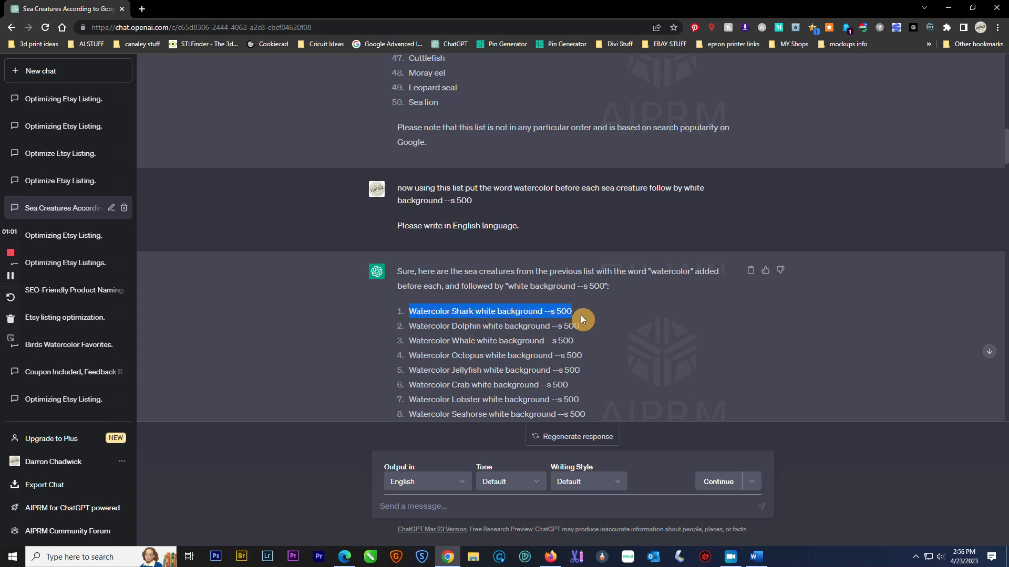
mouse_move(594, 312)
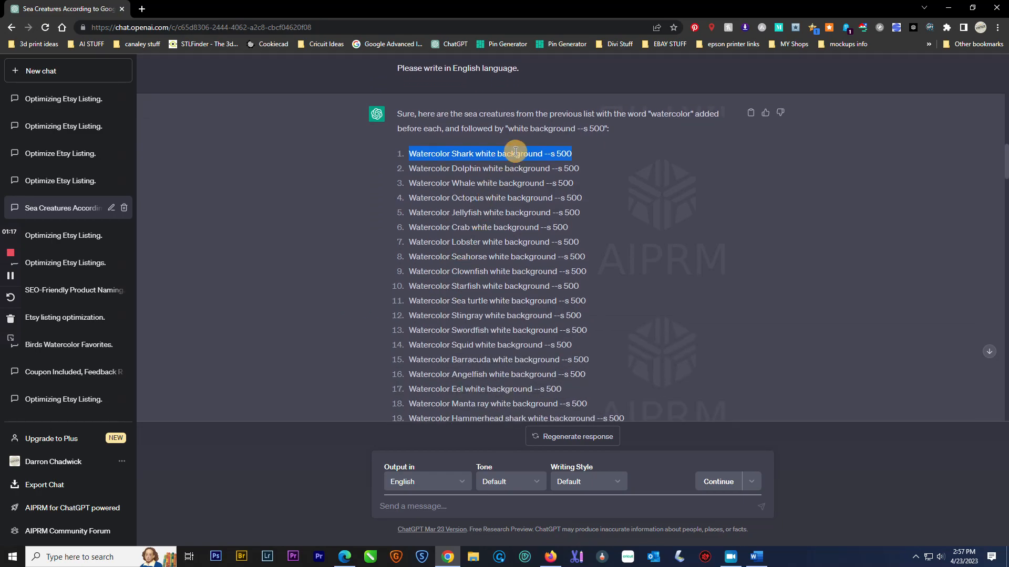
scroll(down, 3)
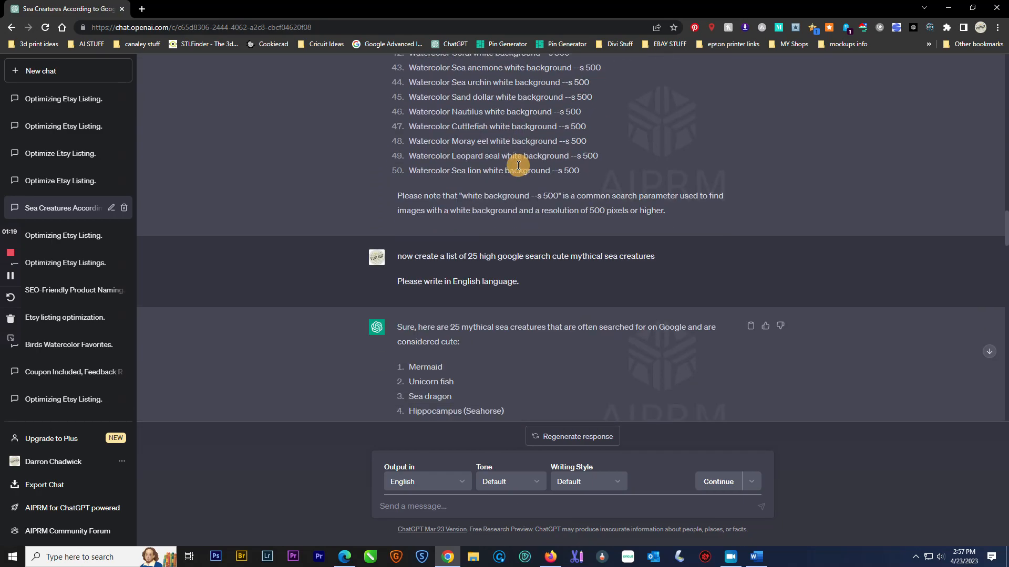
scroll(down, 3)
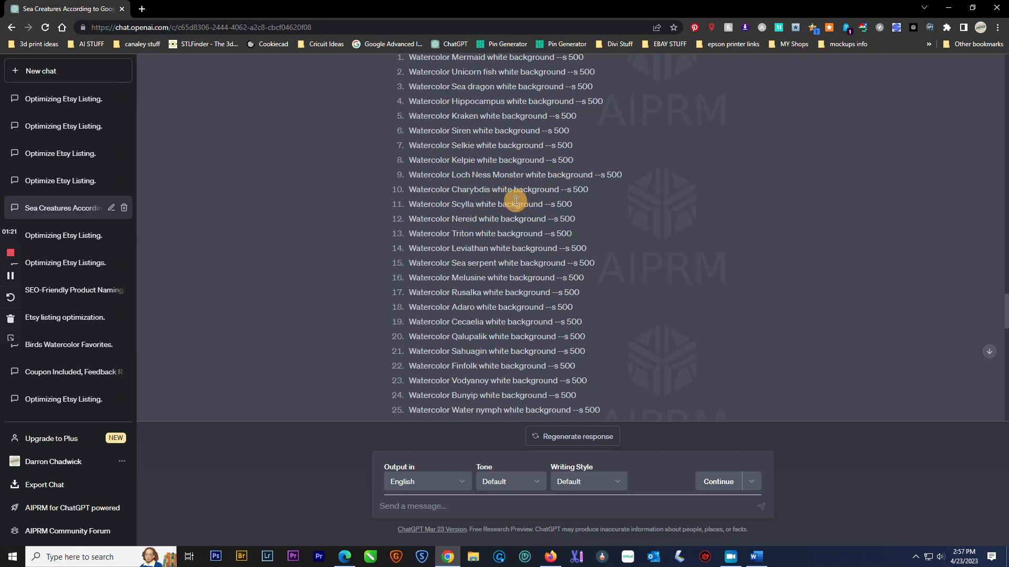
scroll(up, 3)
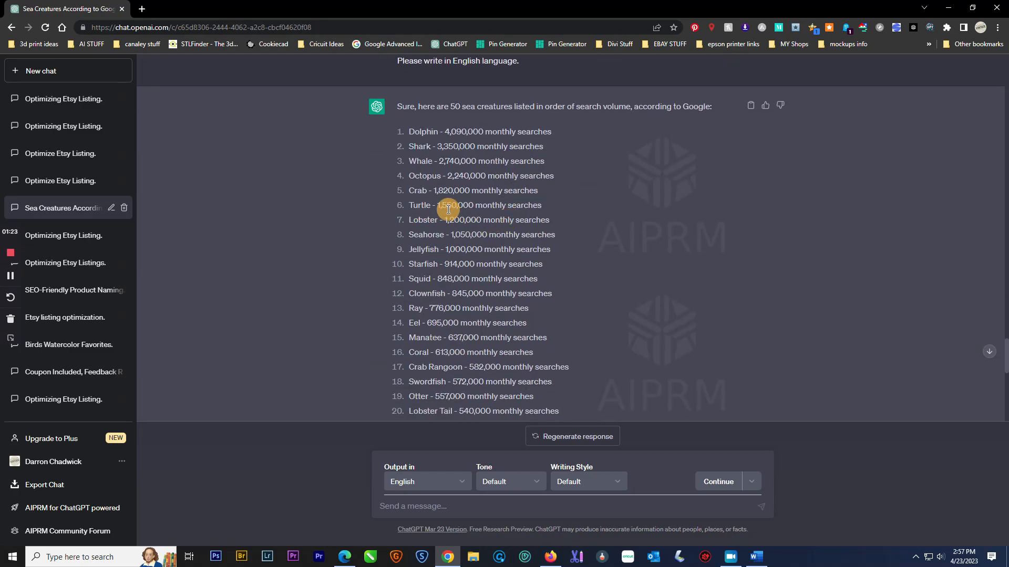
mouse_move(539, 215)
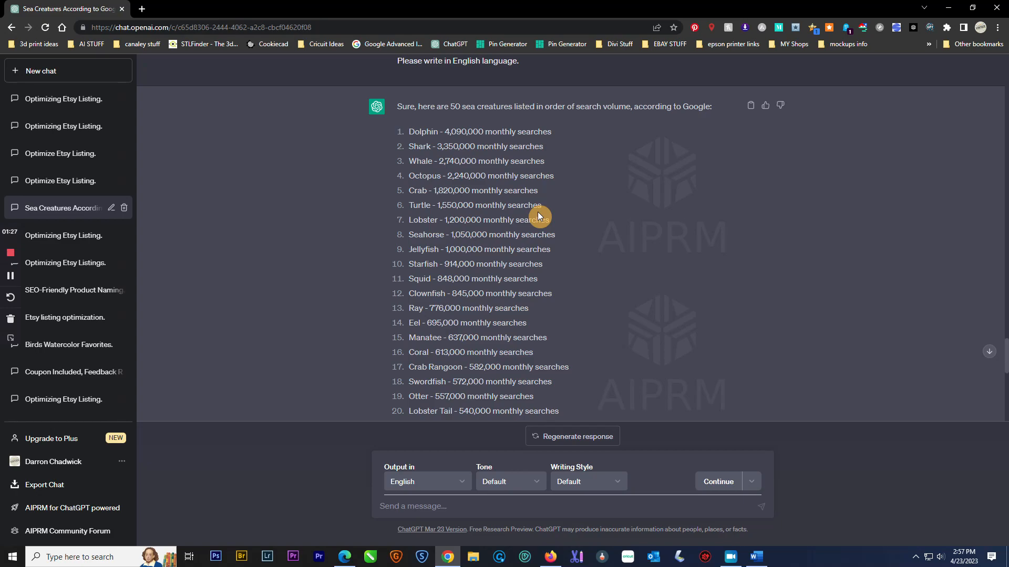
scroll(down, 3)
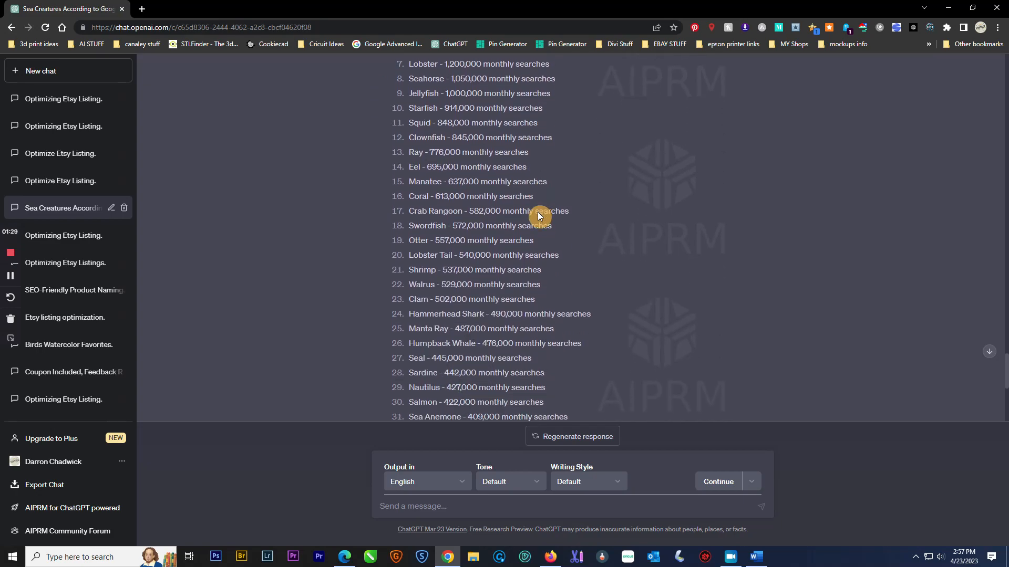
scroll(down, 3)
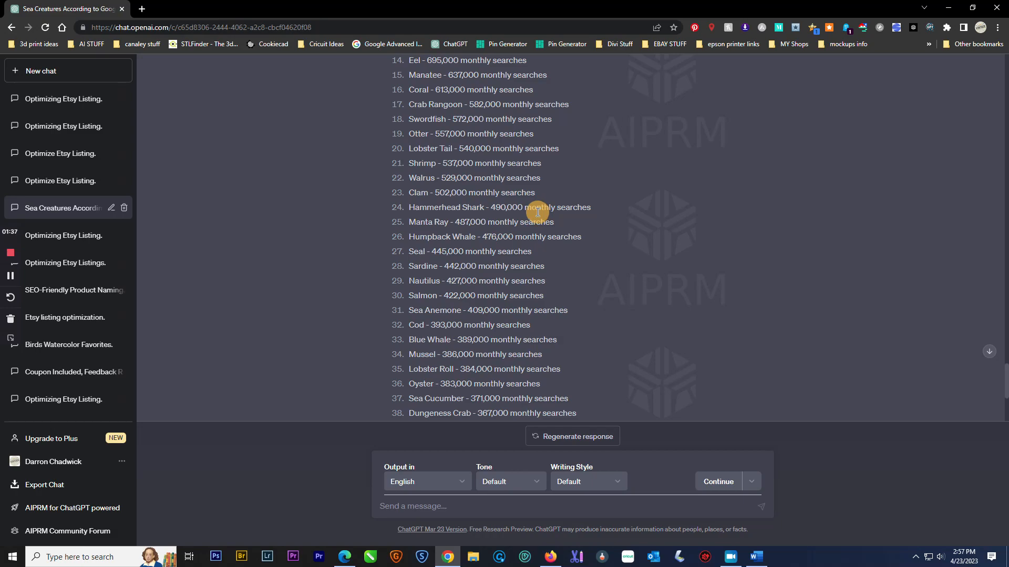
mouse_move(18, 286)
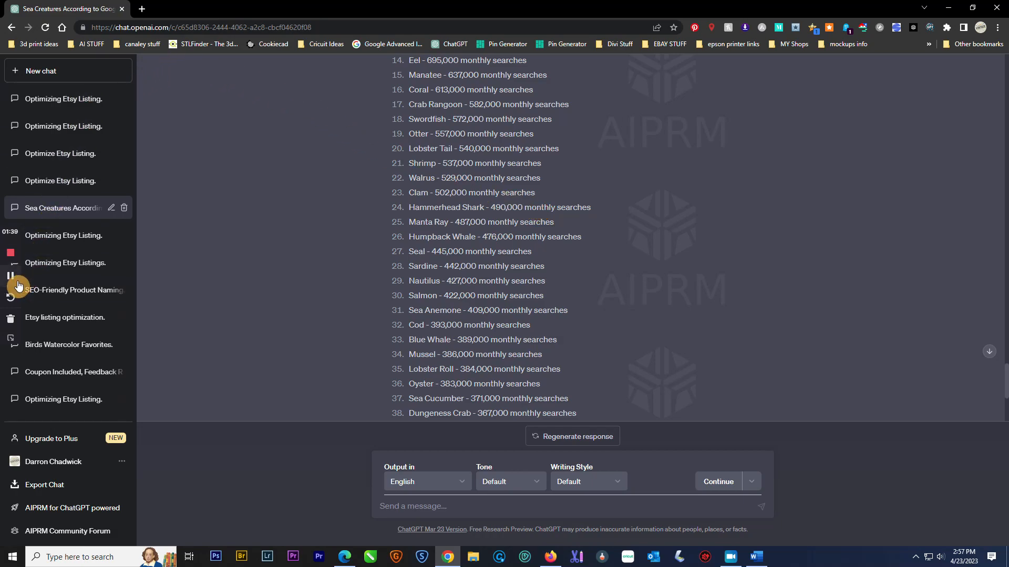